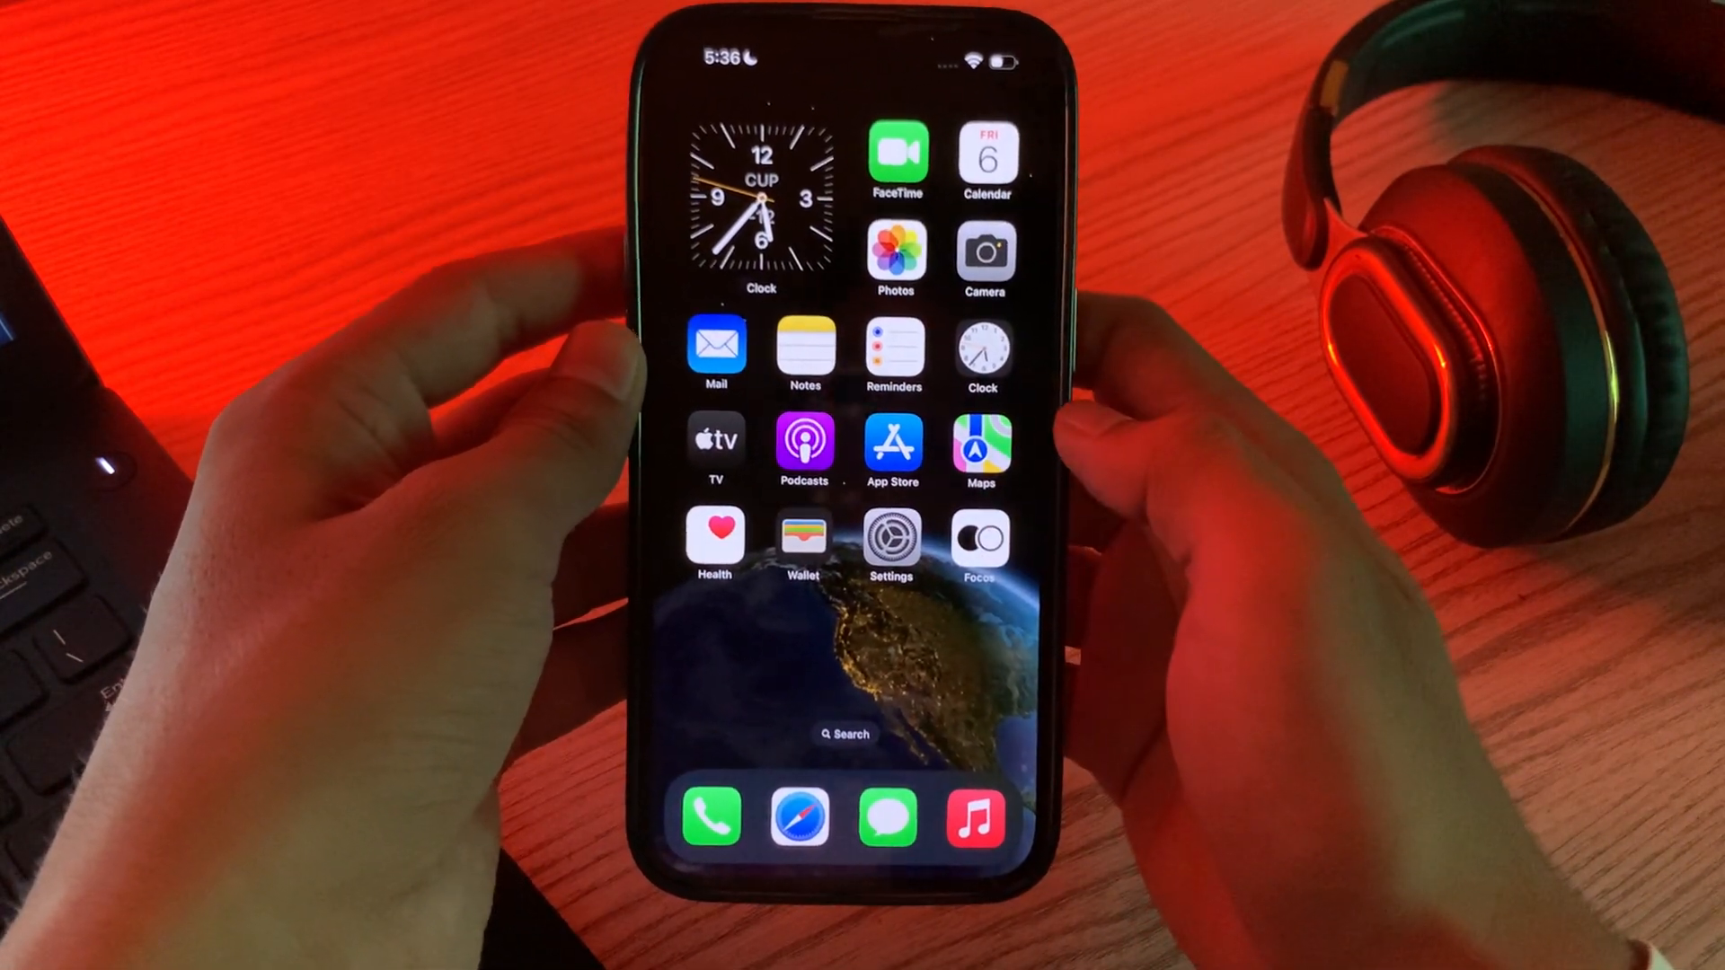
Launch Settings, view the Wi-Fi page and return to the main Settings list for a search.
left_click(890, 537)
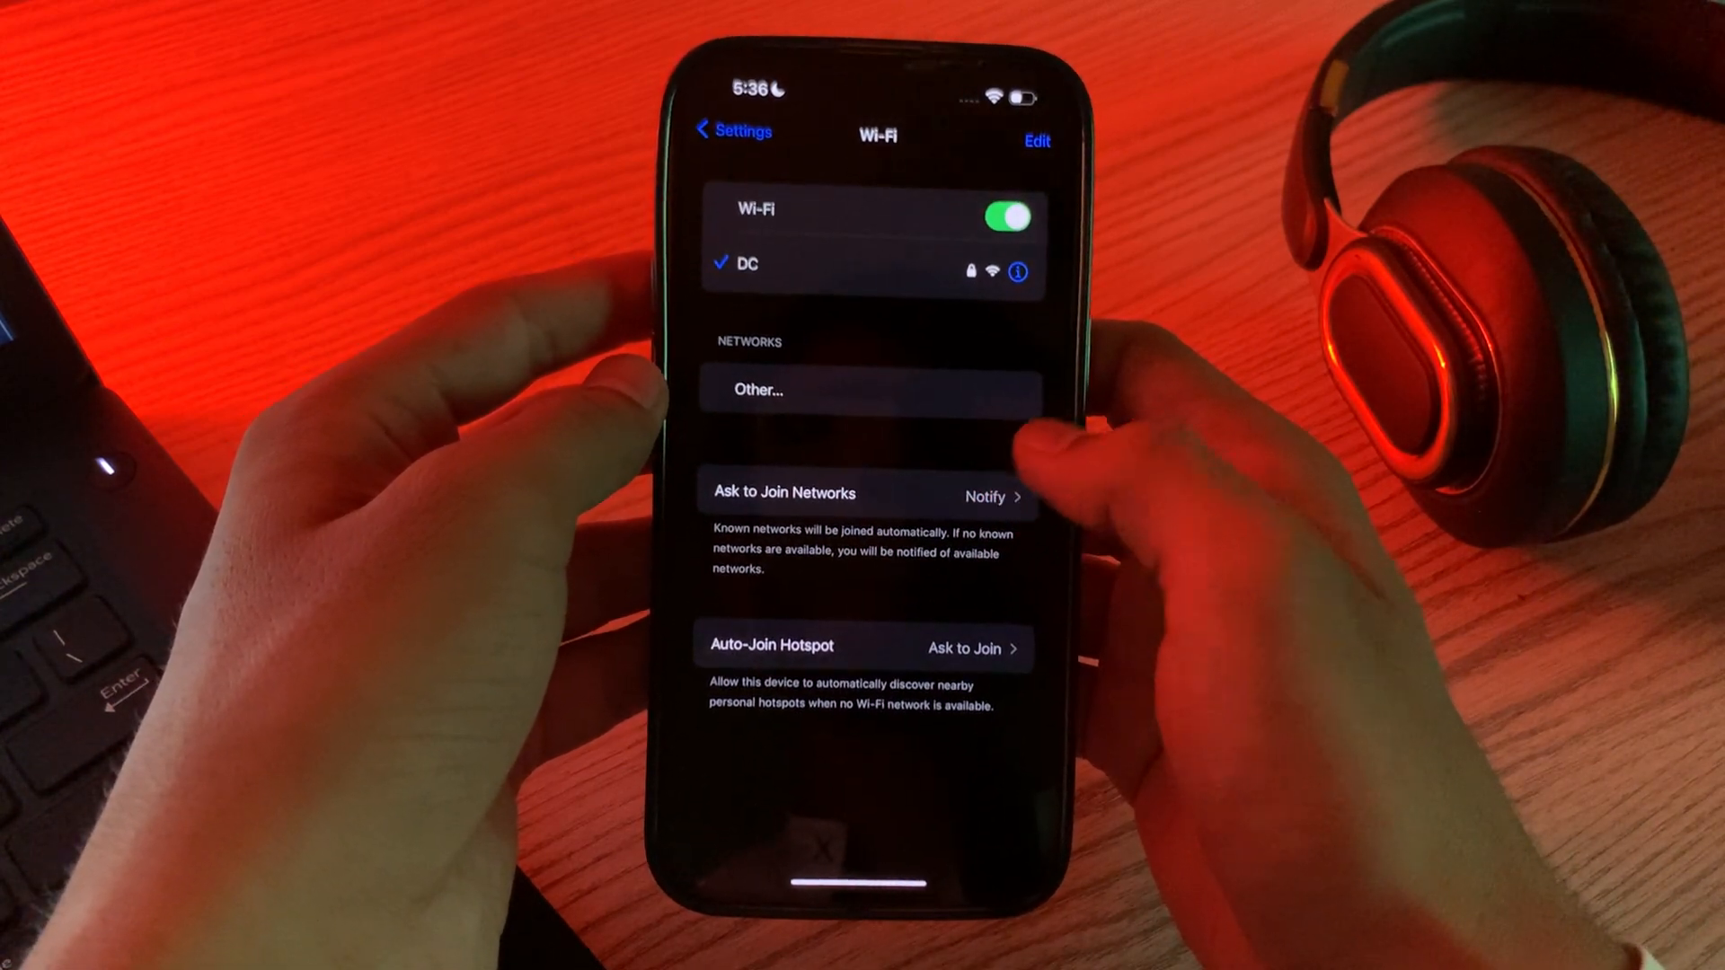
left_click(732, 131)
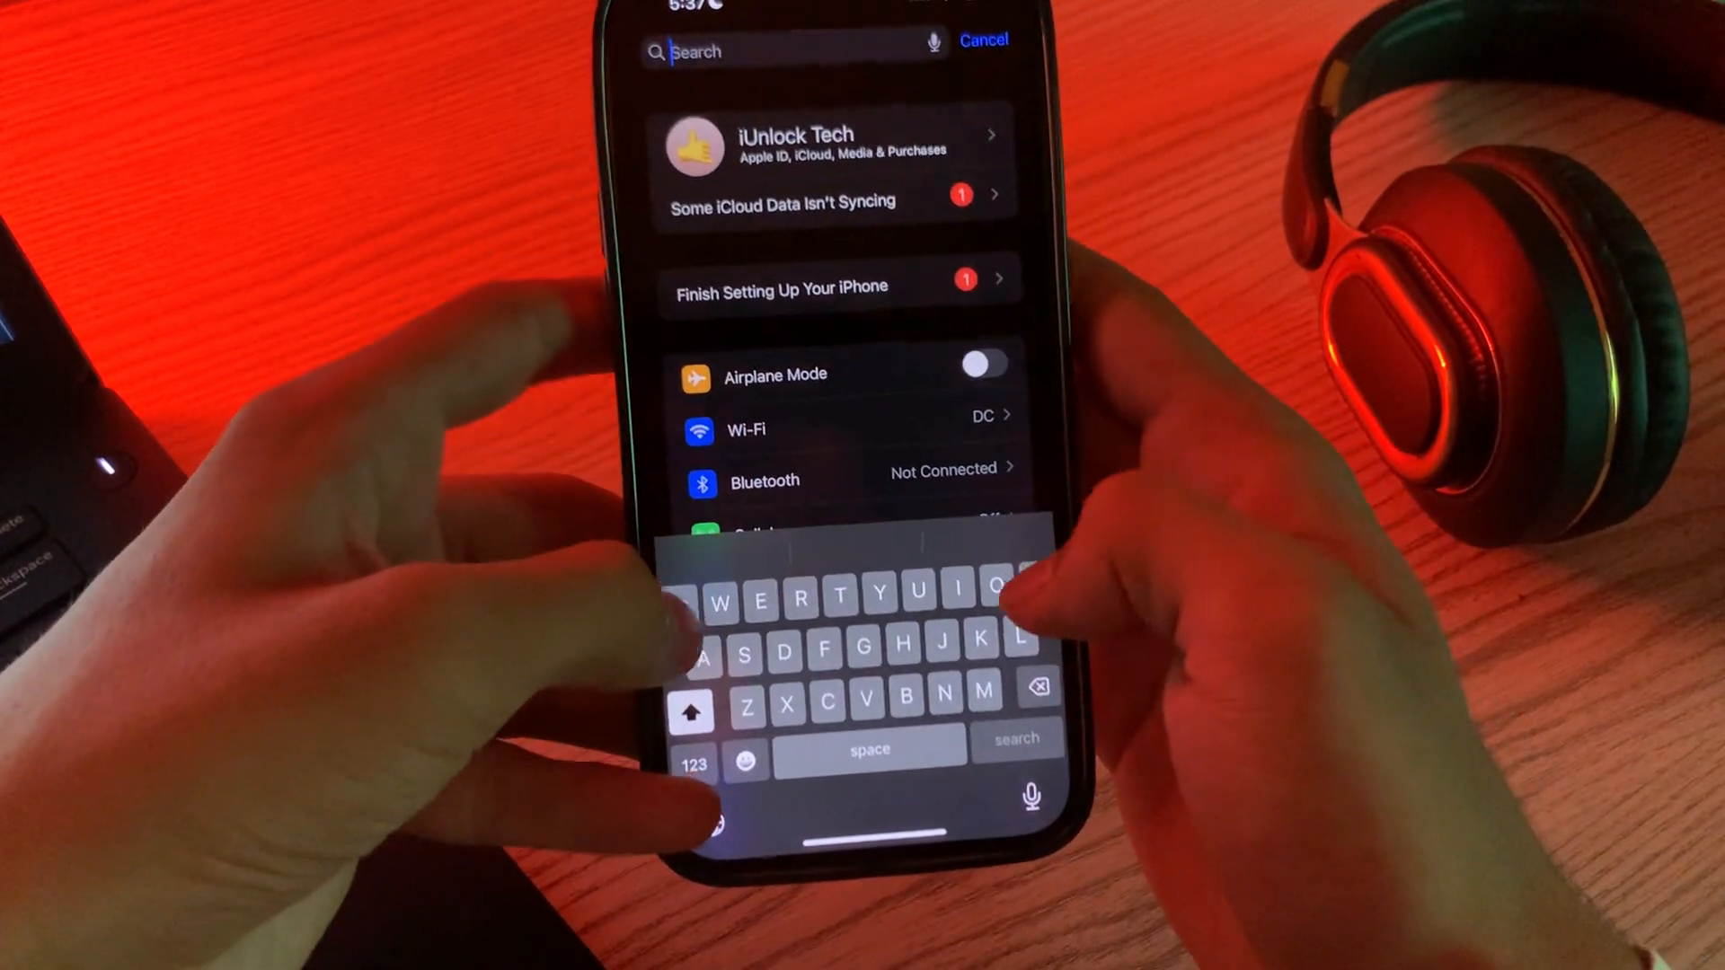
Search Settings for 'Wif' and go to the Phone result for Wi-Fi Calling.
type("Wifi ca")
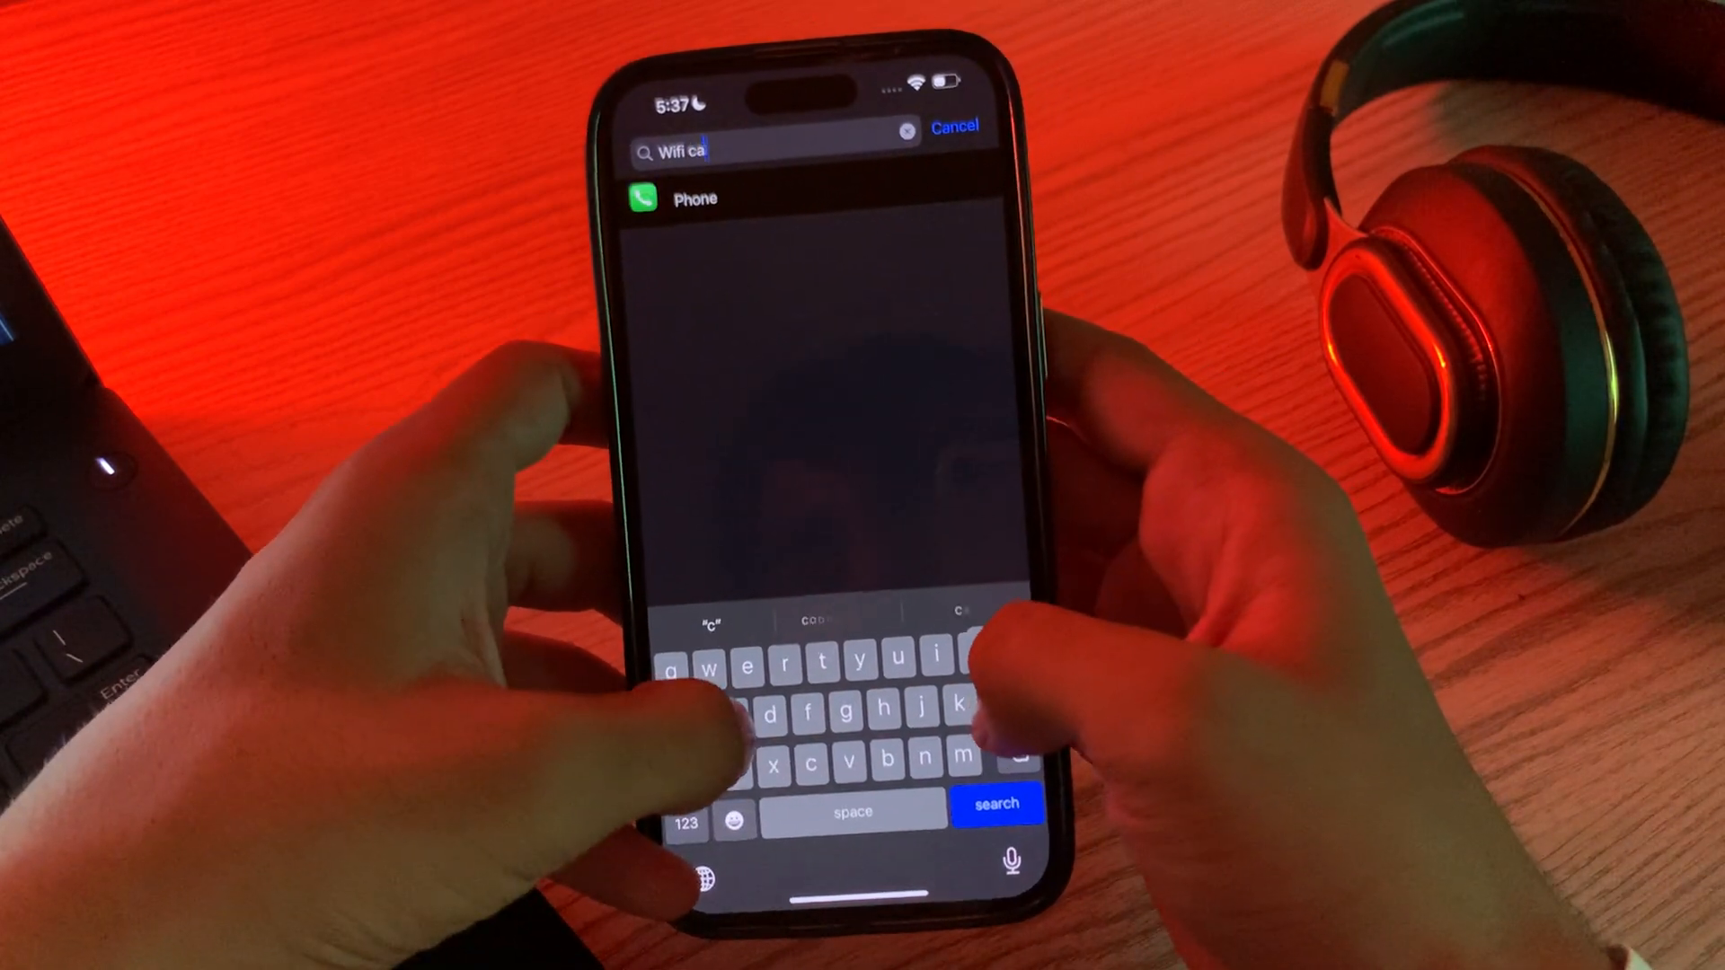
left_click(694, 200)
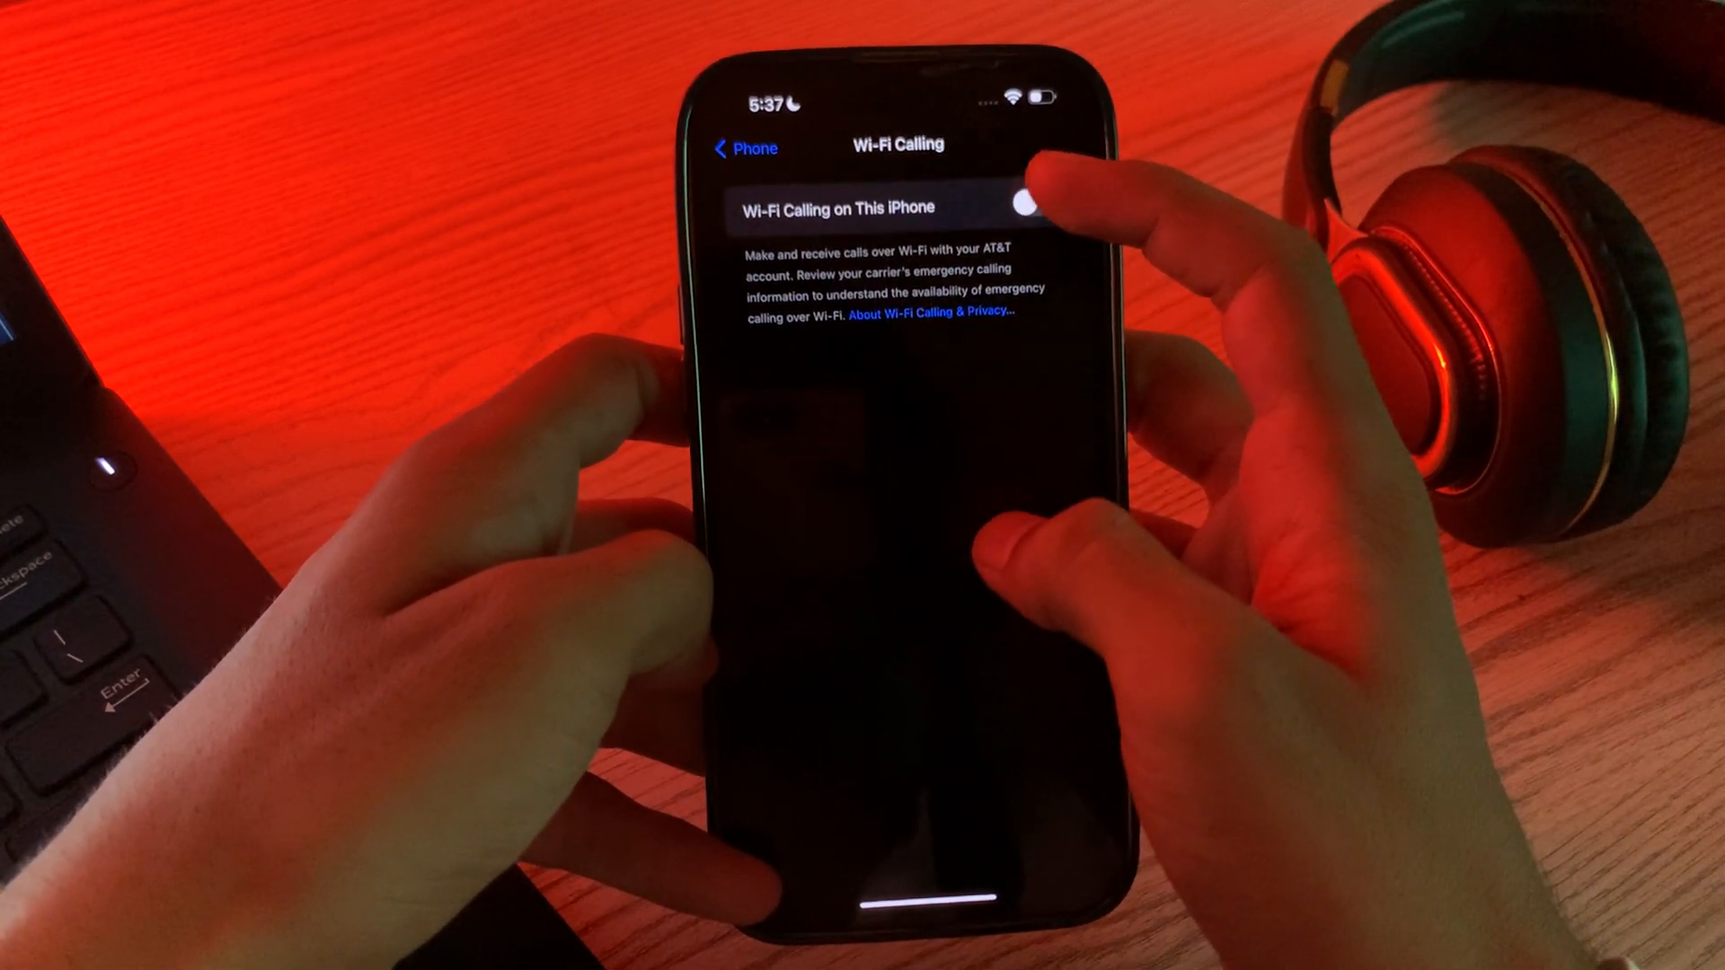
Switch on Wi-Fi Calling on This iPhone, then reach General down to Transfer or Reset iPhone.
left_click(742, 144)
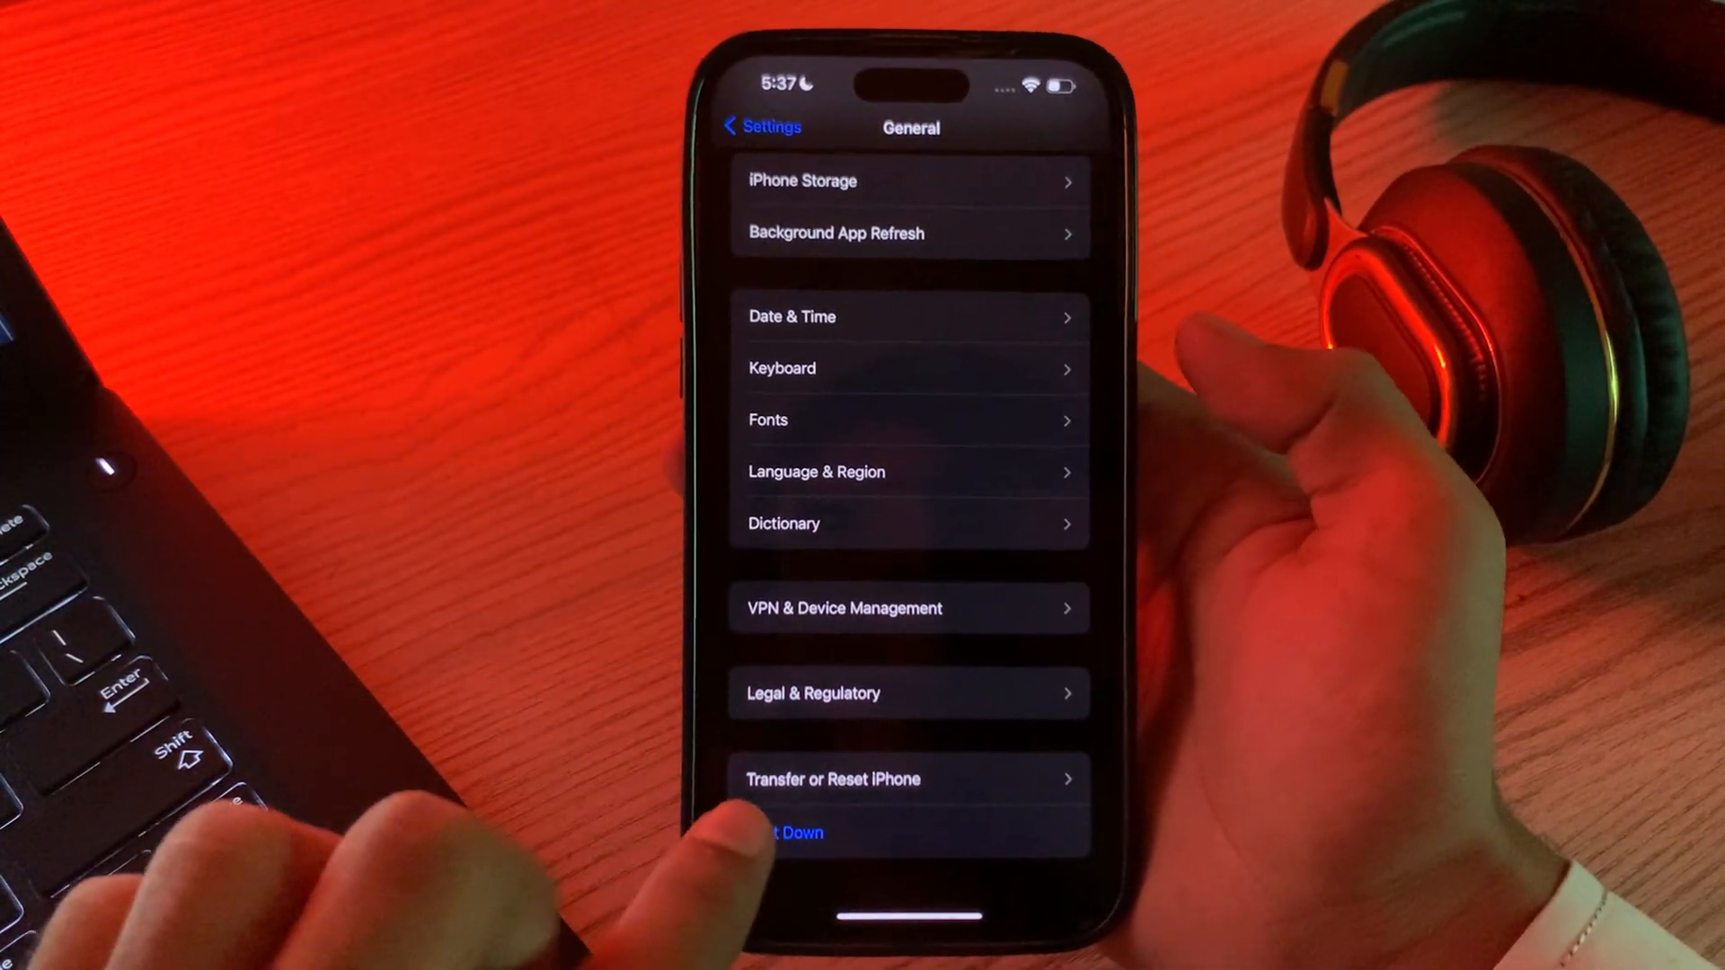
Enter Transfer or Reset iPhone and bring up the Reset options sheet.
left_click(832, 779)
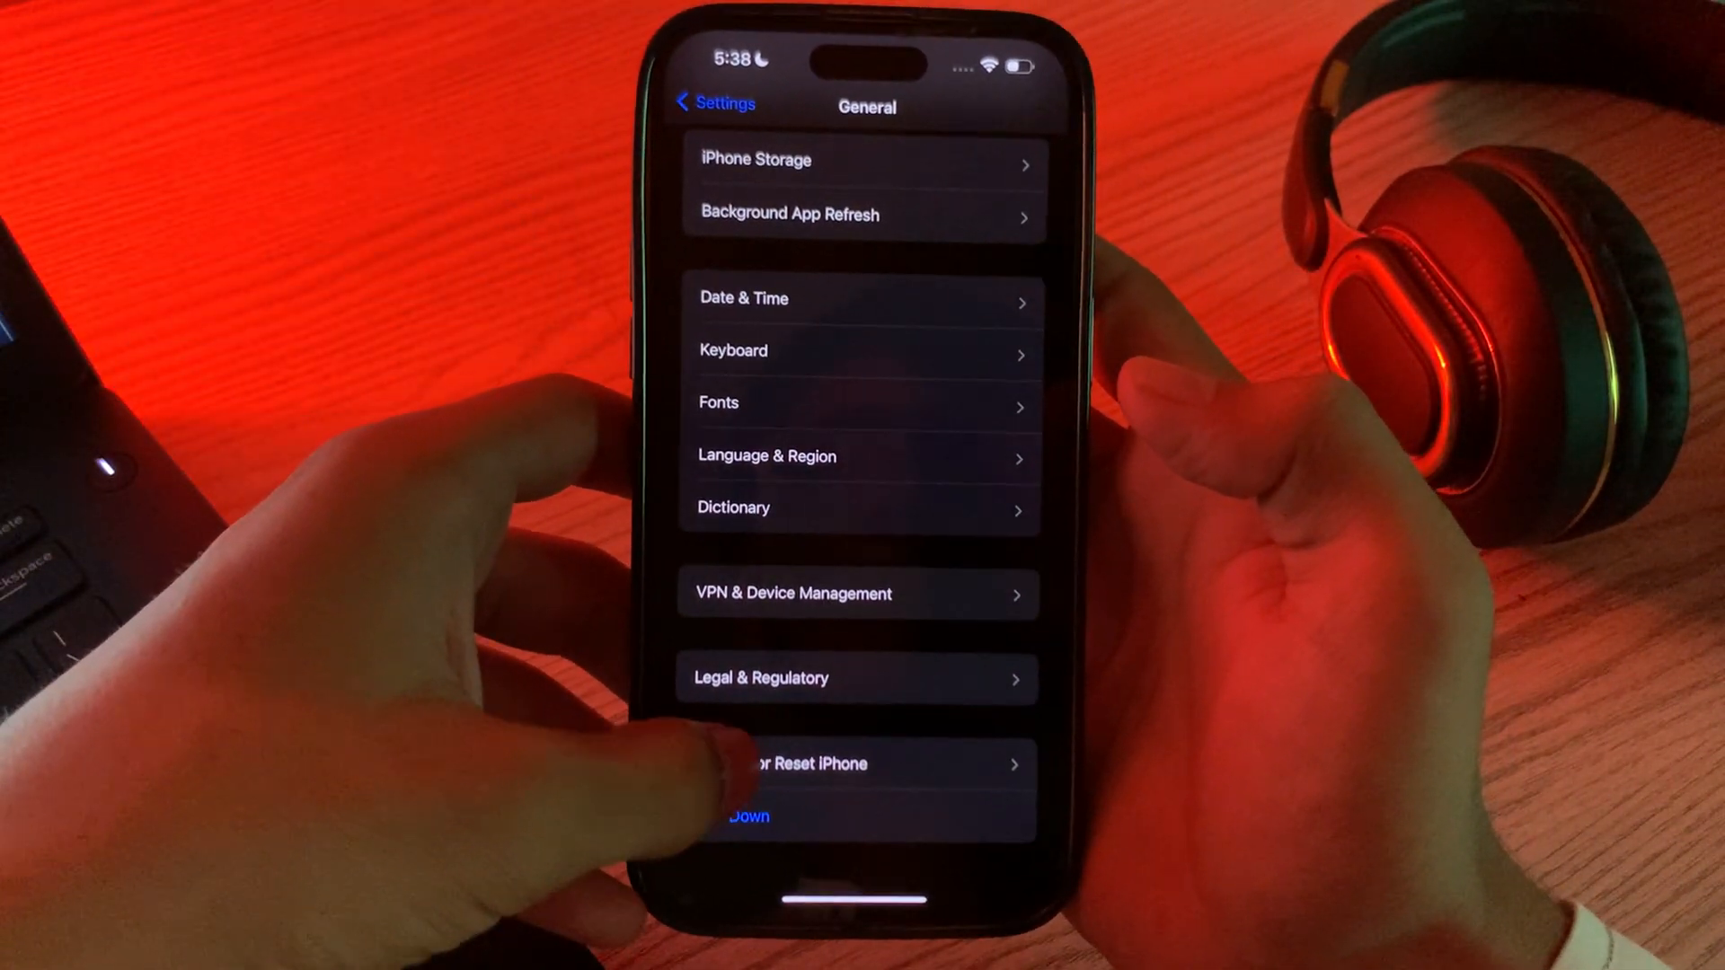
left_click(814, 764)
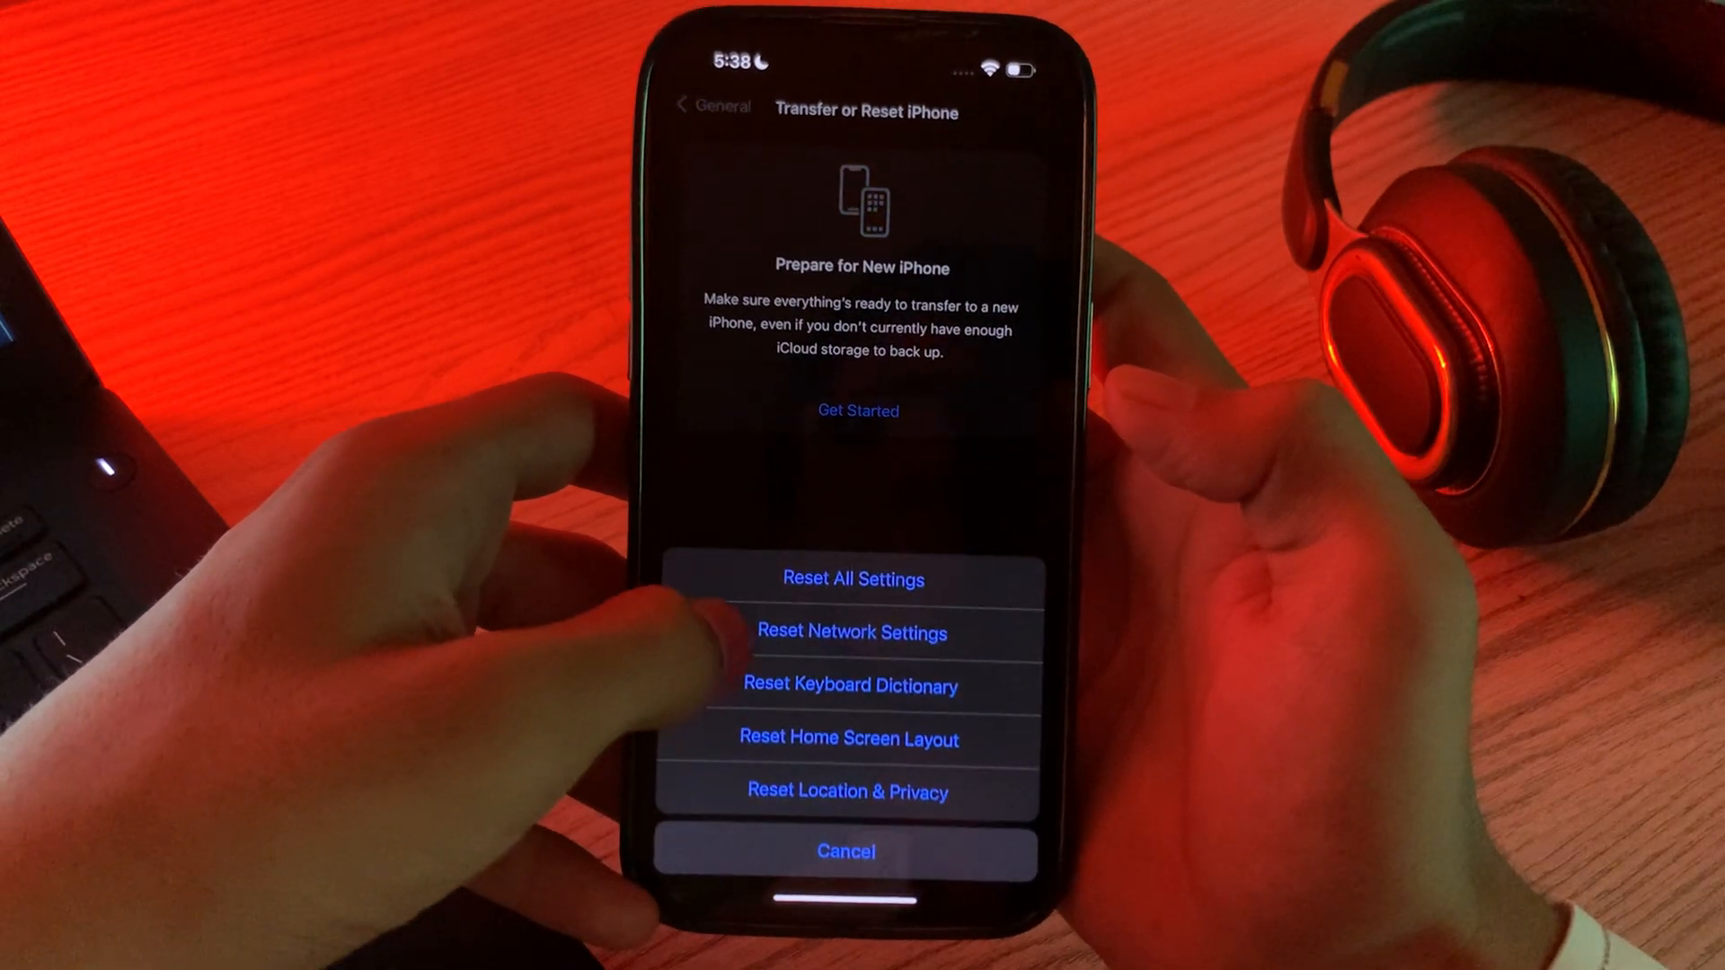